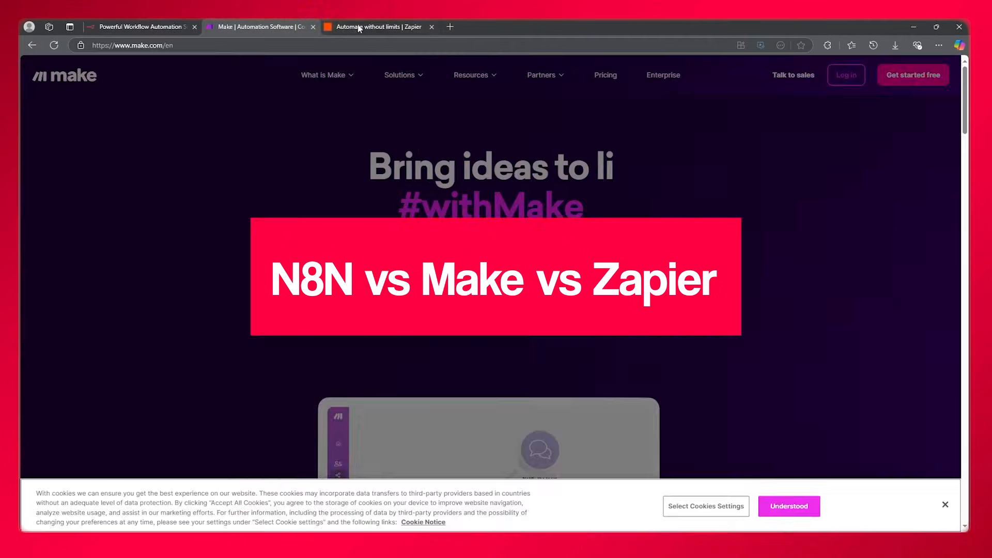
Glance at the Zapier homepage, then bring the n8n homepage back into view.
{"action": "left_click", "coordinate": [361, 27]}
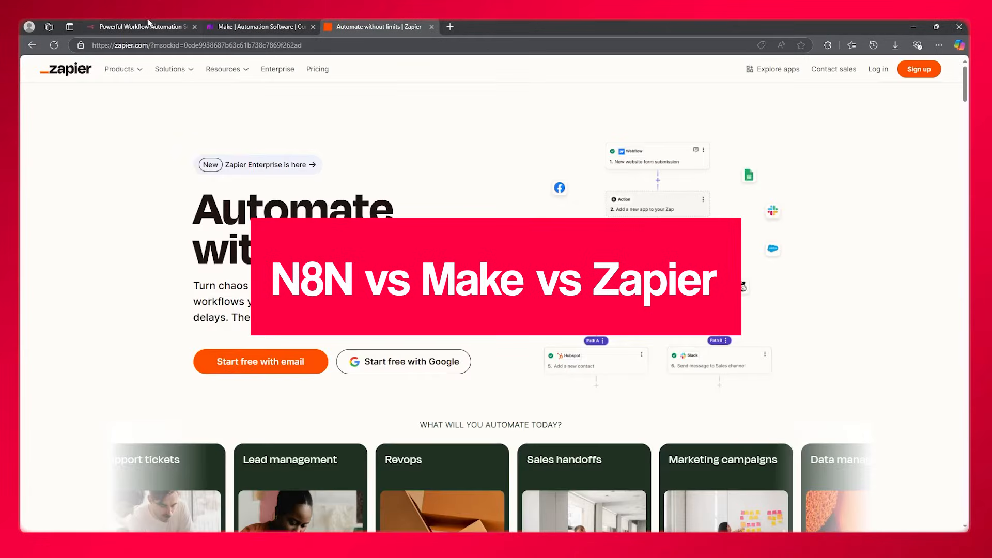
{"action": "left_click", "coordinate": [145, 27]}
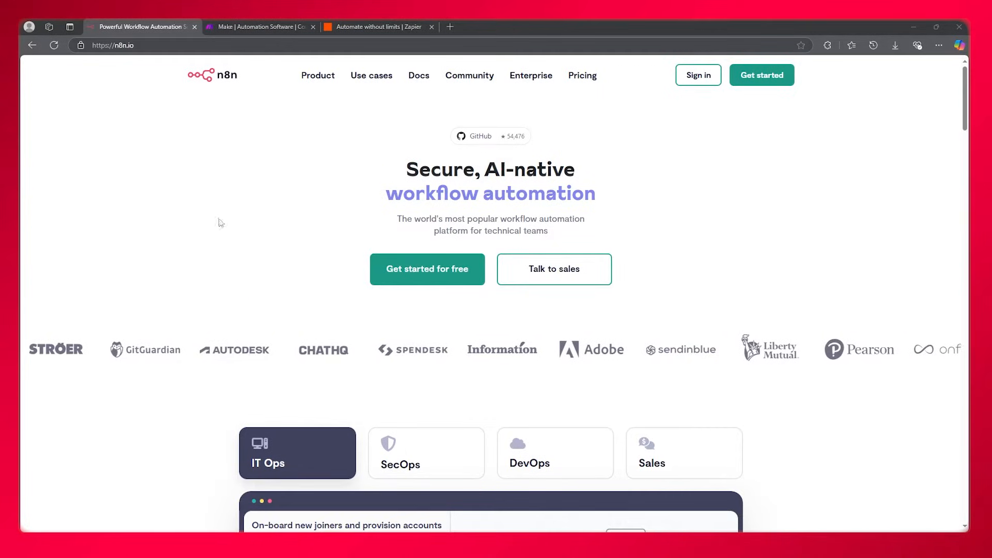
{"action": "left_click", "coordinate": [376, 27]}
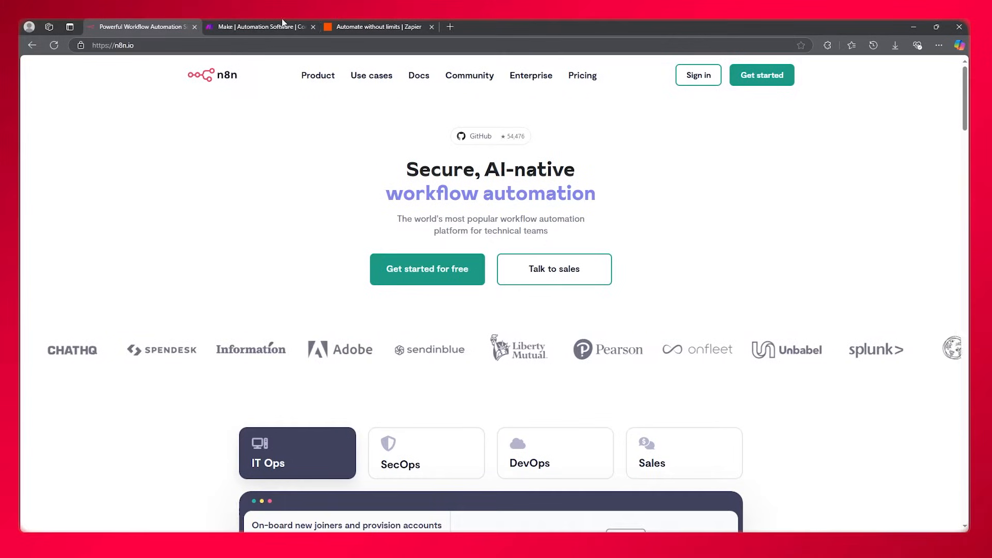
{"action": "left_click", "coordinate": [381, 27]}
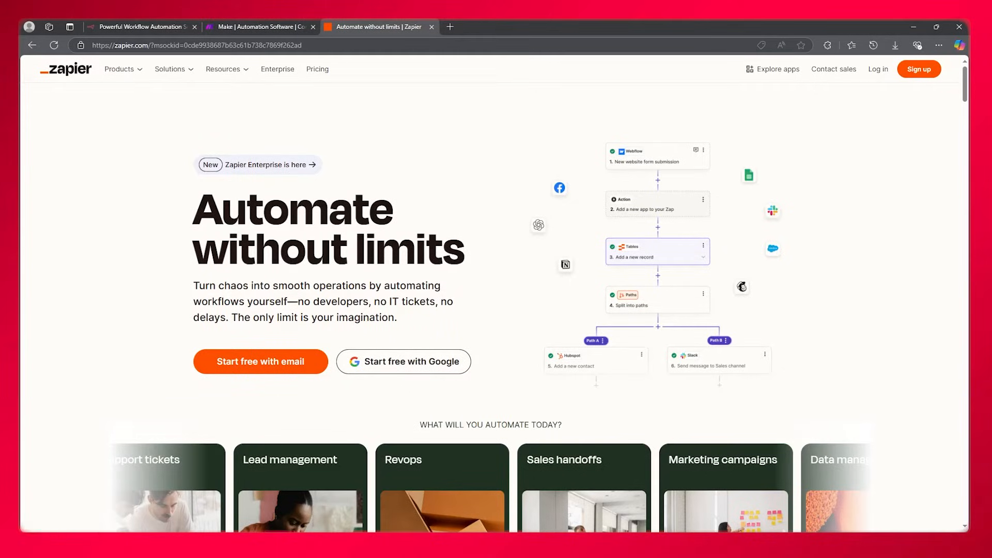
{"action": "scroll", "scroll_direction": "down", "scroll_amount": 3}
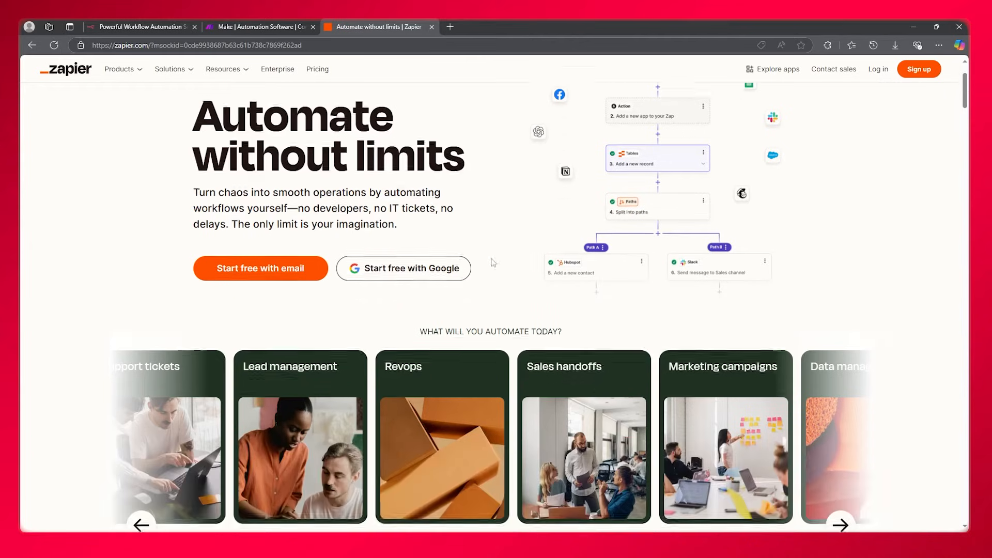
{"action": "scroll", "scroll_direction": "down", "scroll_amount": 3}
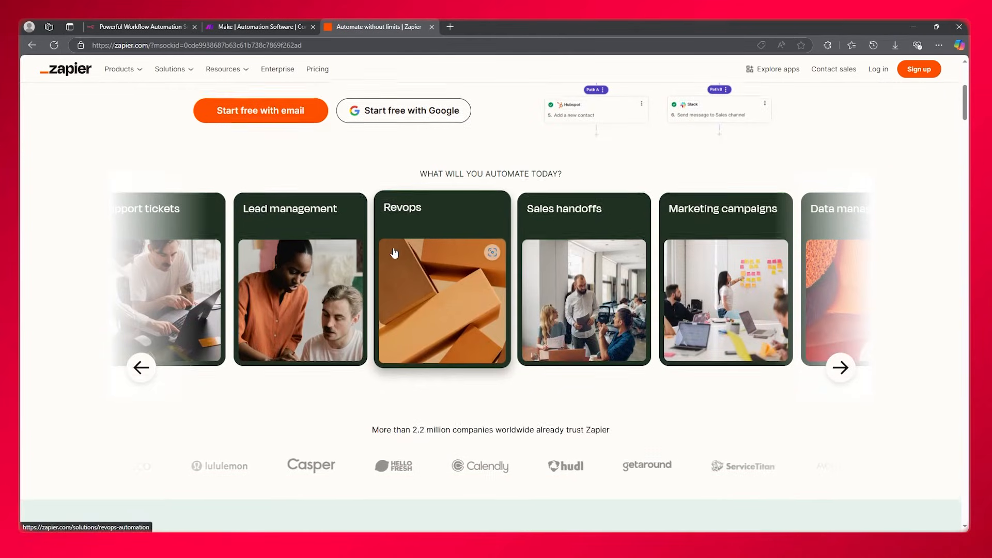
{"action": "scroll", "scroll_direction": "down", "scroll_amount": 3}
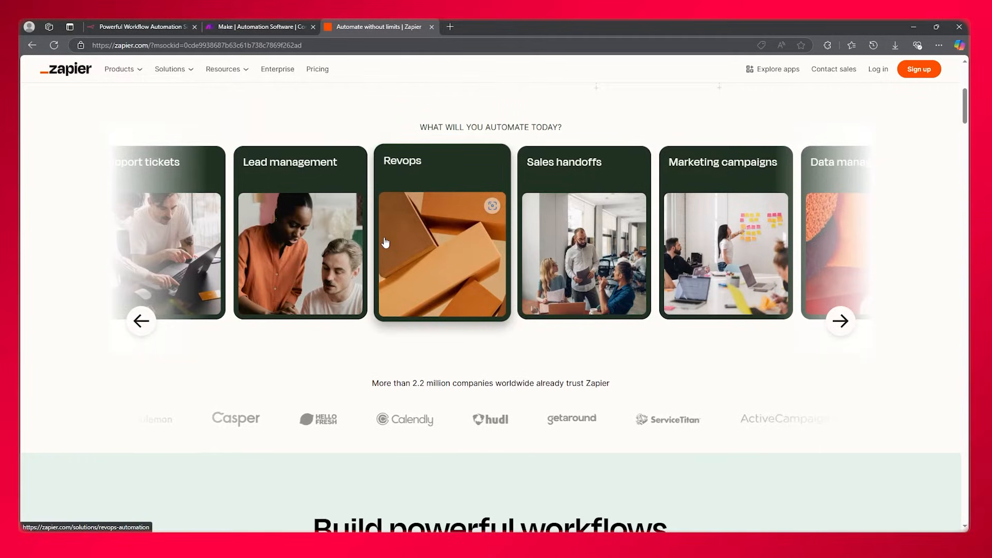
{"action": "left_click", "coordinate": [259, 26]}
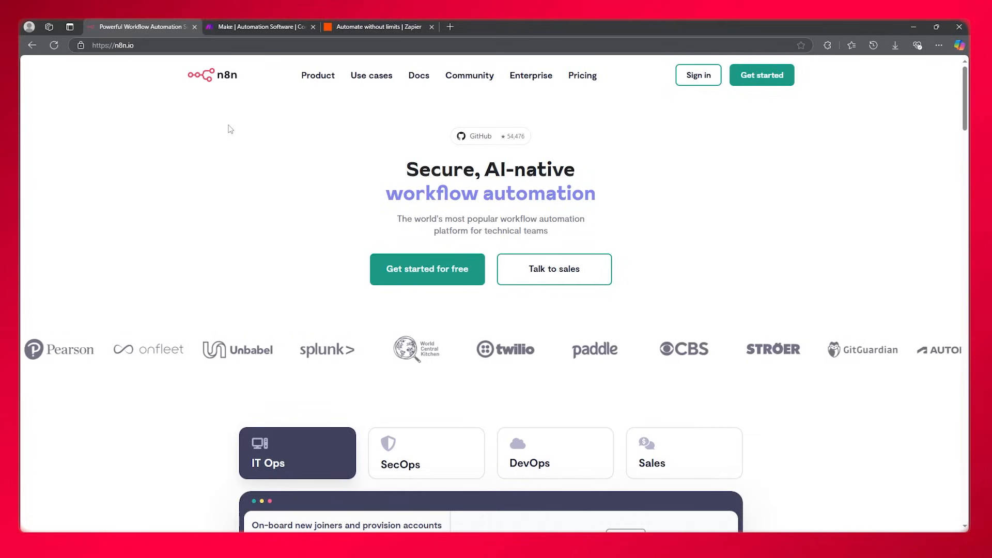
{"action": "left_click", "coordinate": [260, 27]}
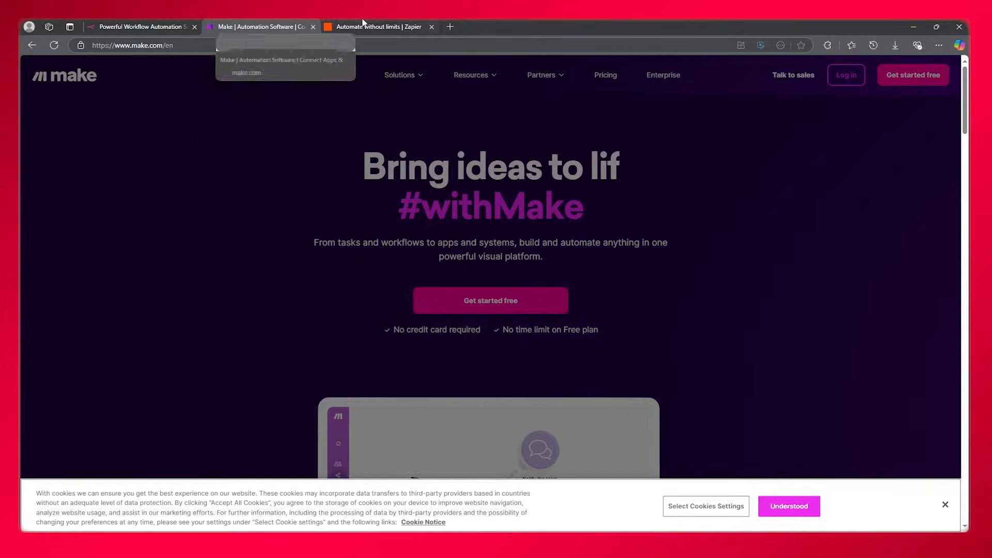
{"action": "left_click", "coordinate": [378, 27]}
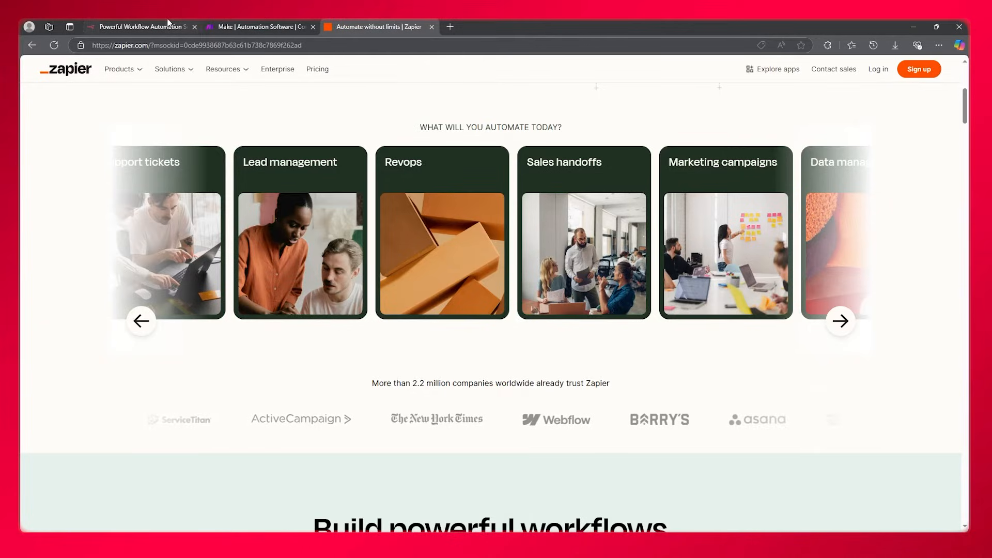
{"action": "left_click", "coordinate": [139, 27]}
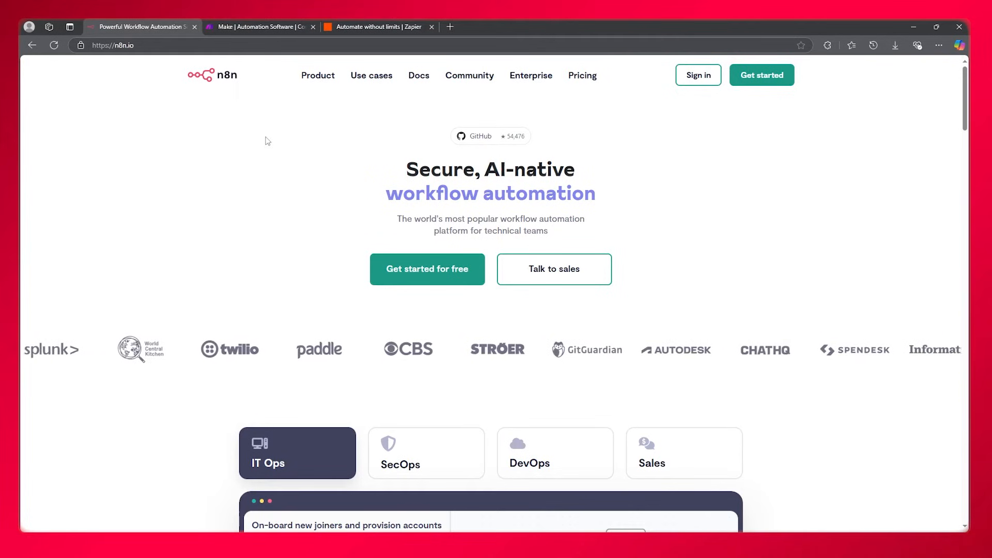
{"action": "left_click", "coordinate": [376, 27]}
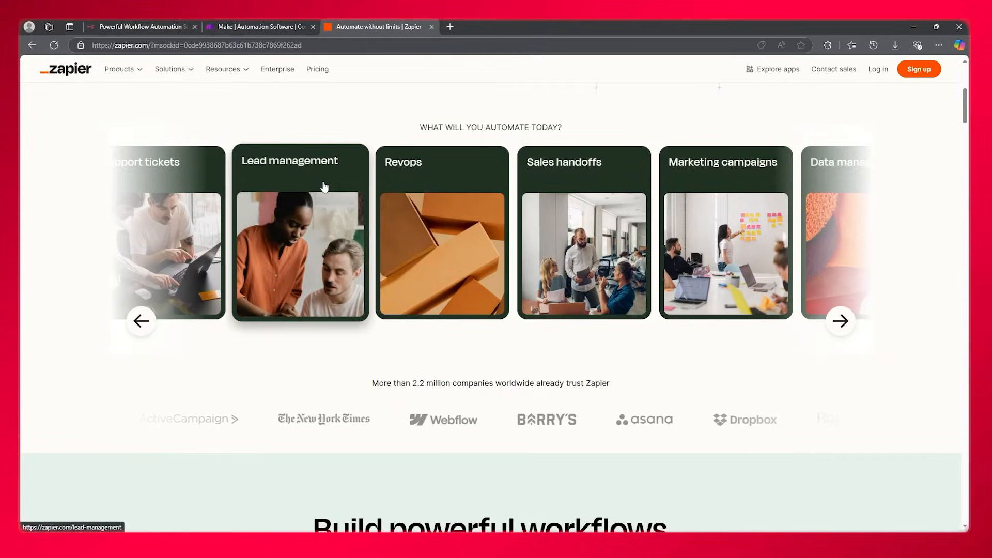
{"action": "scroll", "scroll_direction": "down", "scroll_amount": 3}
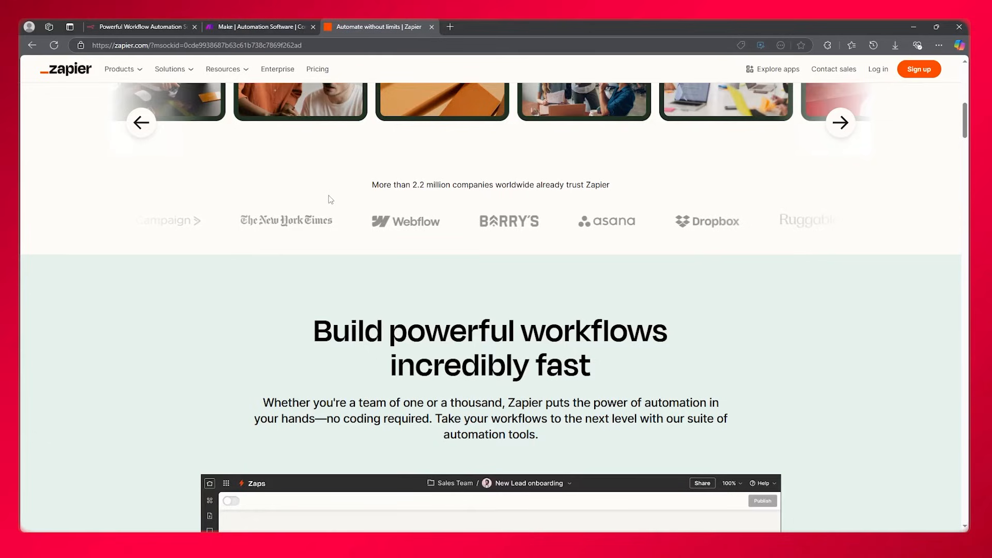
{"action": "left_click", "coordinate": [259, 27]}
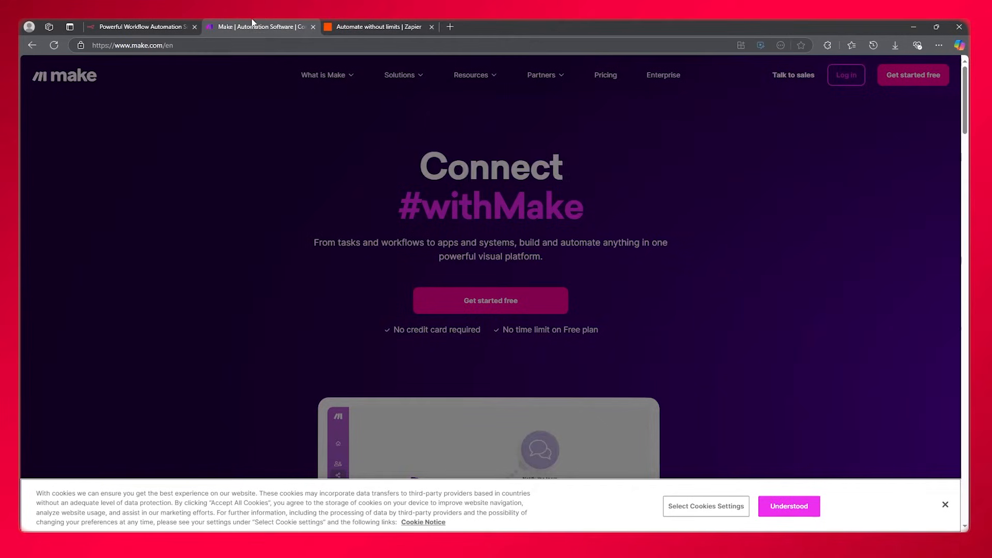
{"action": "scroll", "scroll_direction": "down", "scroll_amount": 3}
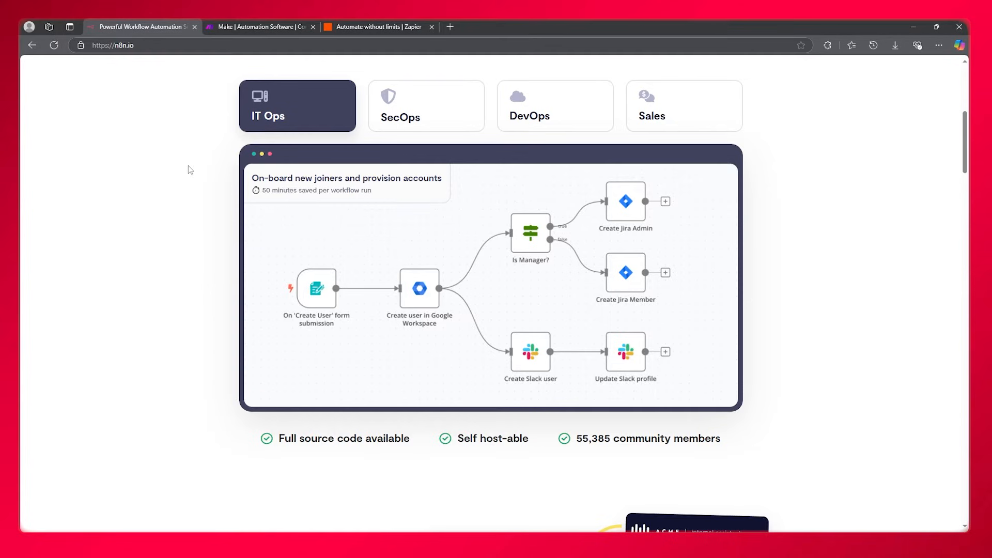
{"action": "scroll", "scroll_direction": "up", "scroll_amount": 3}
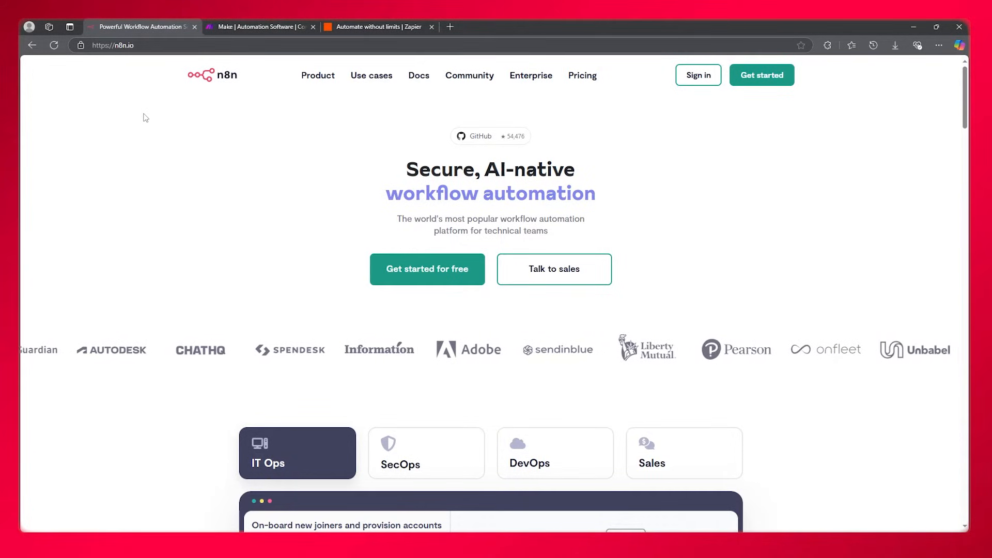
View n8n's pricing plans page and browse down through its tiers.
{"action": "left_click", "coordinate": [582, 76]}
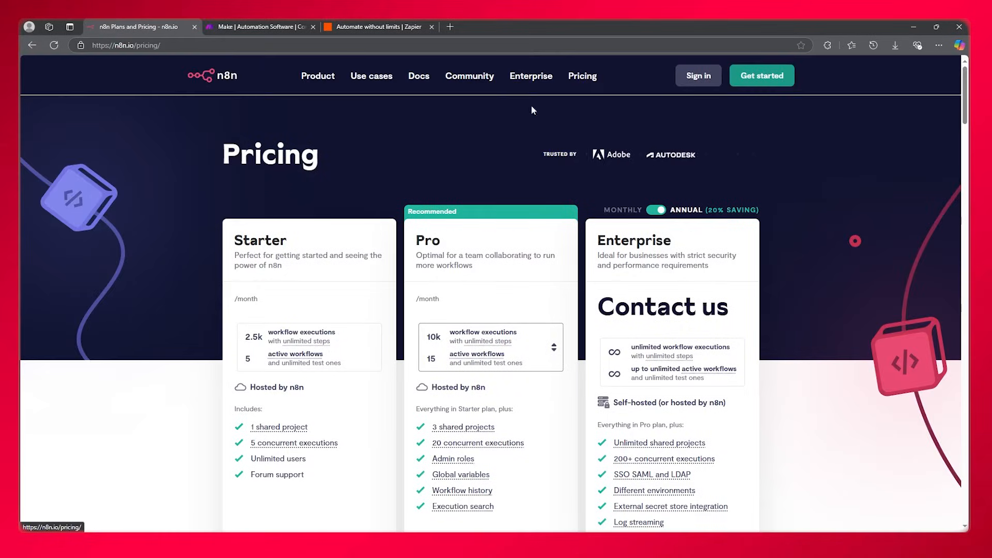
{"action": "scroll", "scroll_direction": "down", "scroll_amount": 3}
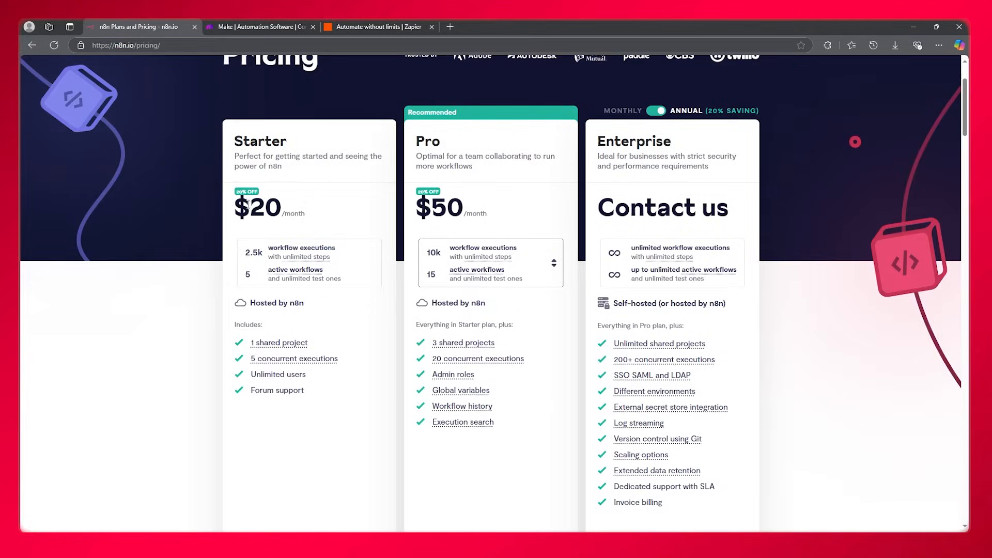
{"action": "mouse_move", "coordinate": [351, 203]}
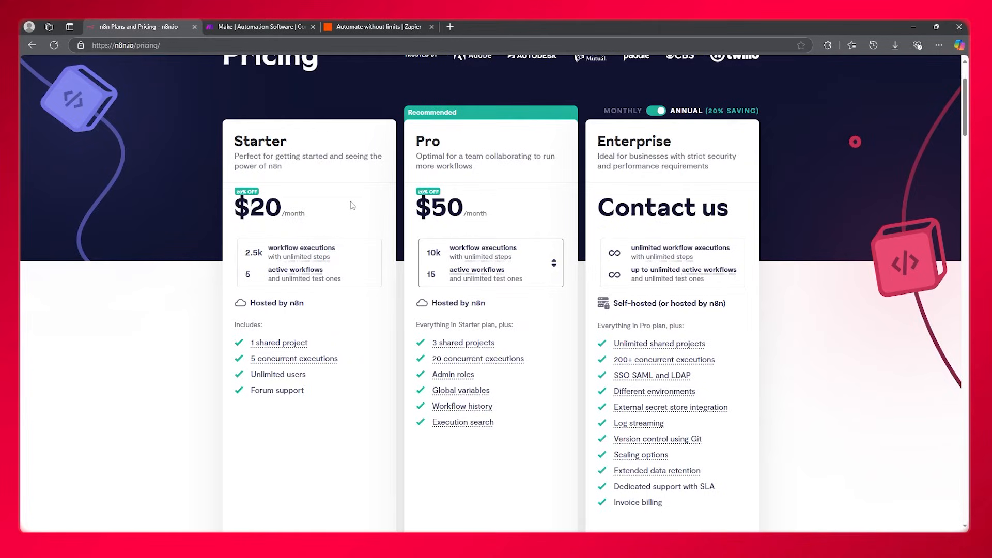
On Make's site, dismiss the cookie notice and bring up its pricing plans.
{"action": "left_click", "coordinate": [259, 27]}
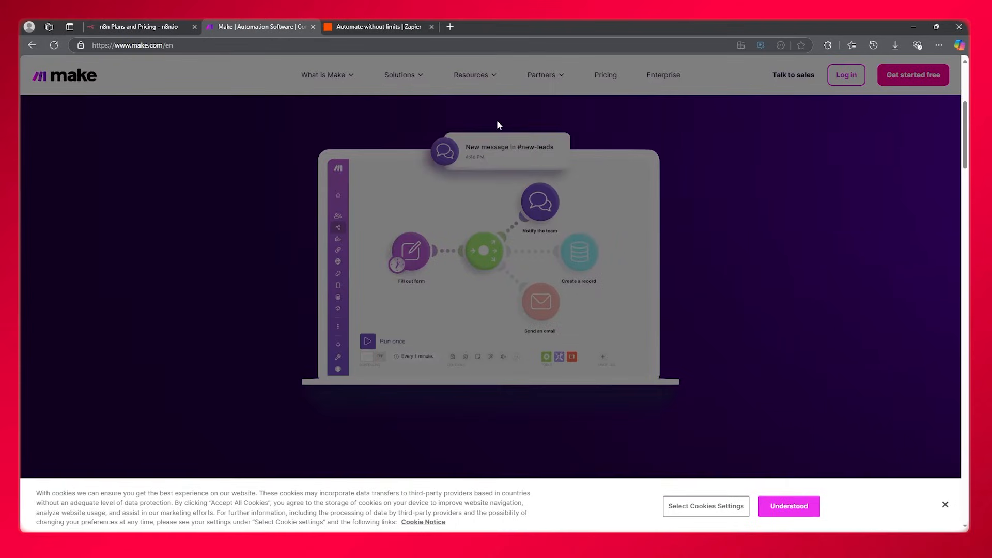
{"action": "left_click", "coordinate": [789, 506]}
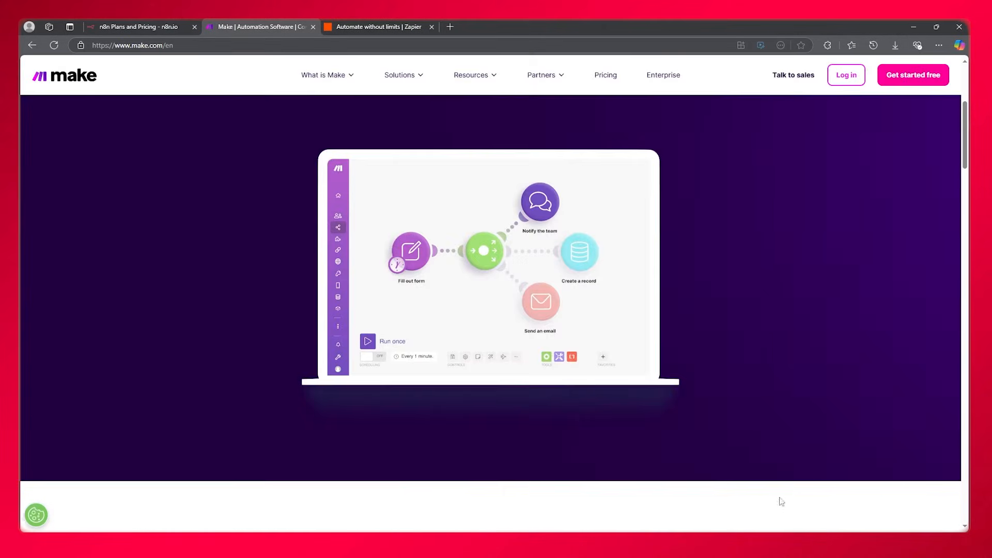
{"action": "left_click", "coordinate": [399, 75]}
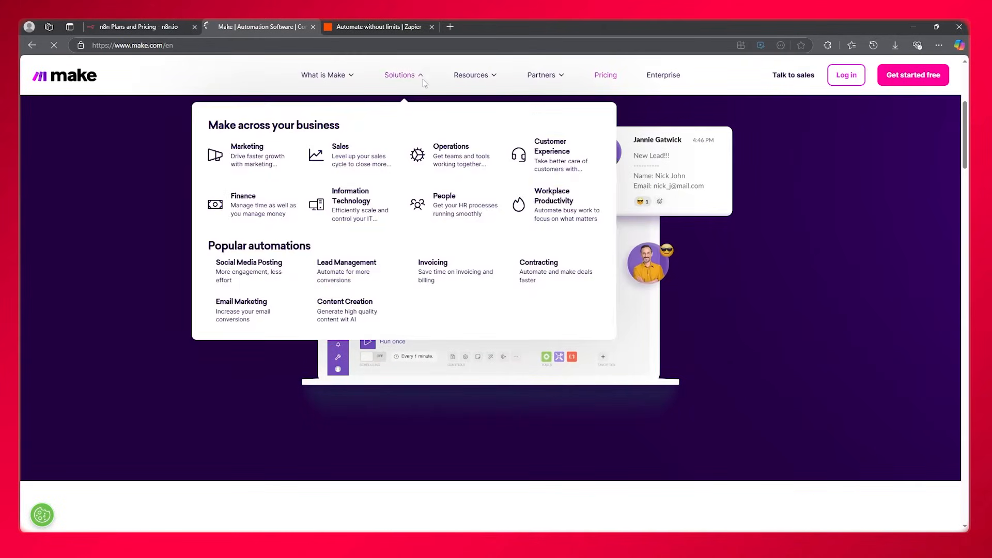
{"action": "left_click", "coordinate": [605, 74]}
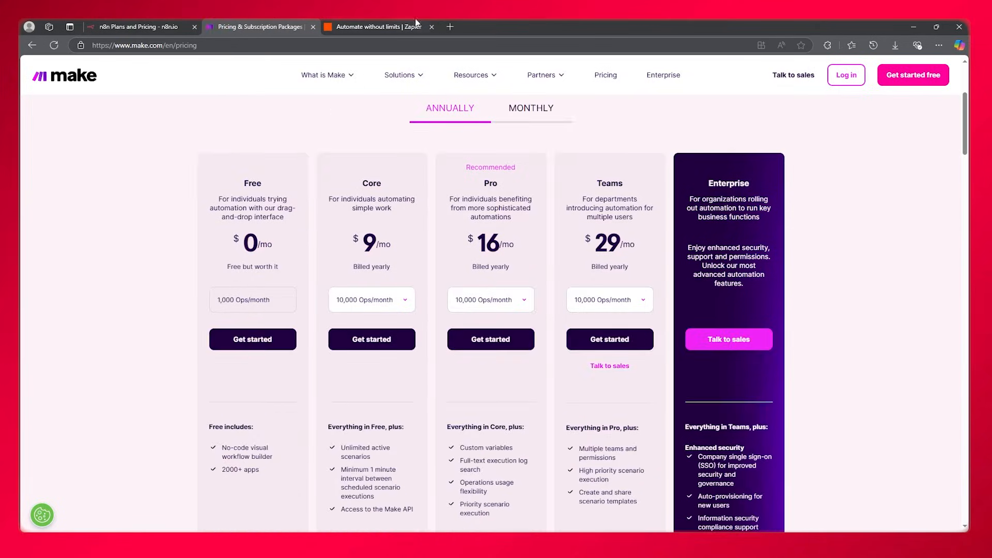
Bring up Zapier's pricing plans, then cycle back through Make's plans to n8n's pricing page.
{"action": "left_click", "coordinate": [379, 27]}
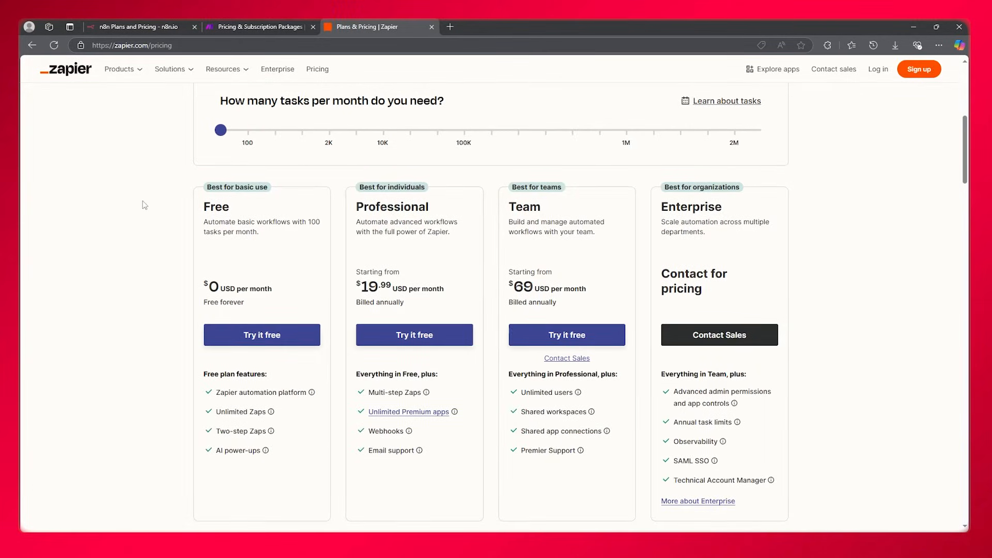
{"action": "left_click", "coordinate": [256, 27]}
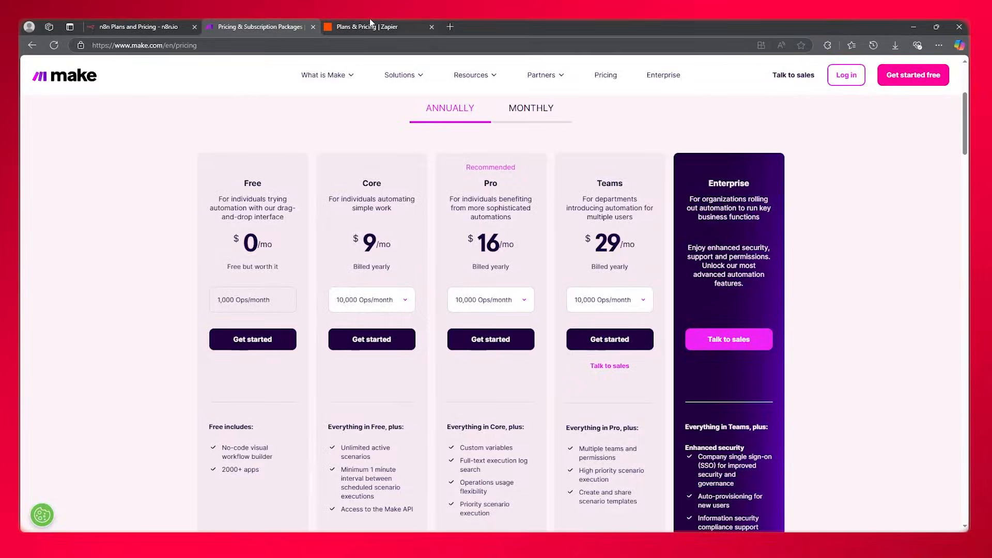
{"action": "left_click", "coordinate": [136, 27]}
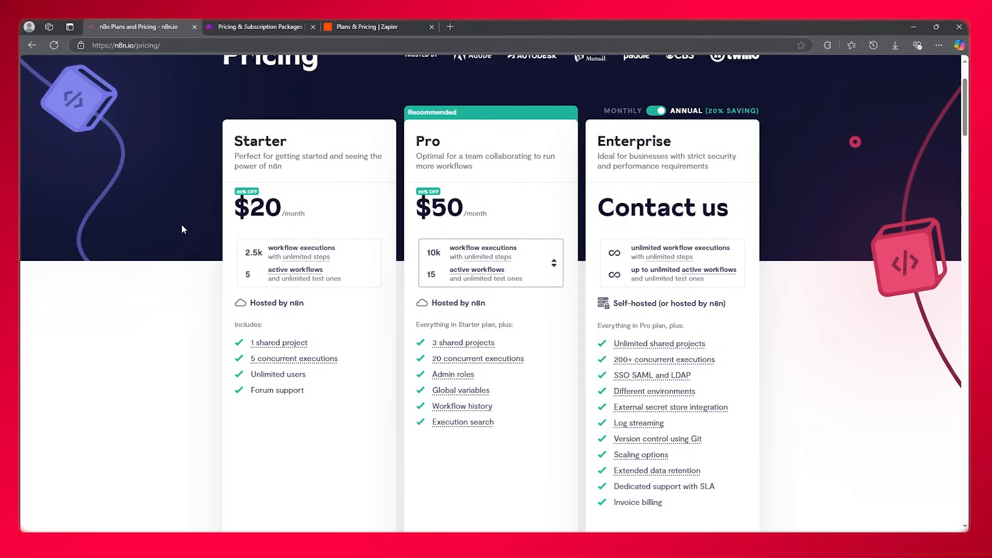
{"action": "mouse_move", "coordinate": [177, 219]}
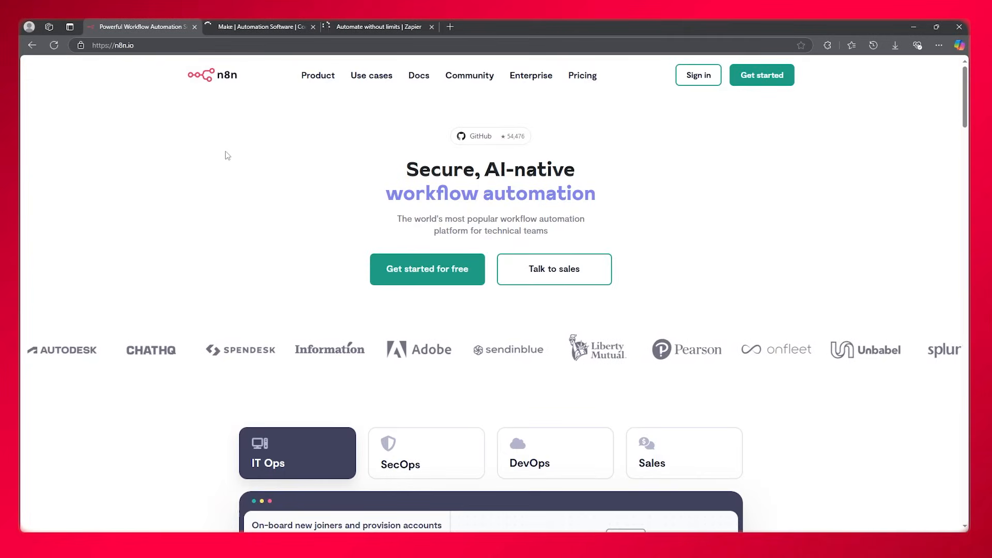
{"action": "left_click", "coordinate": [259, 27]}
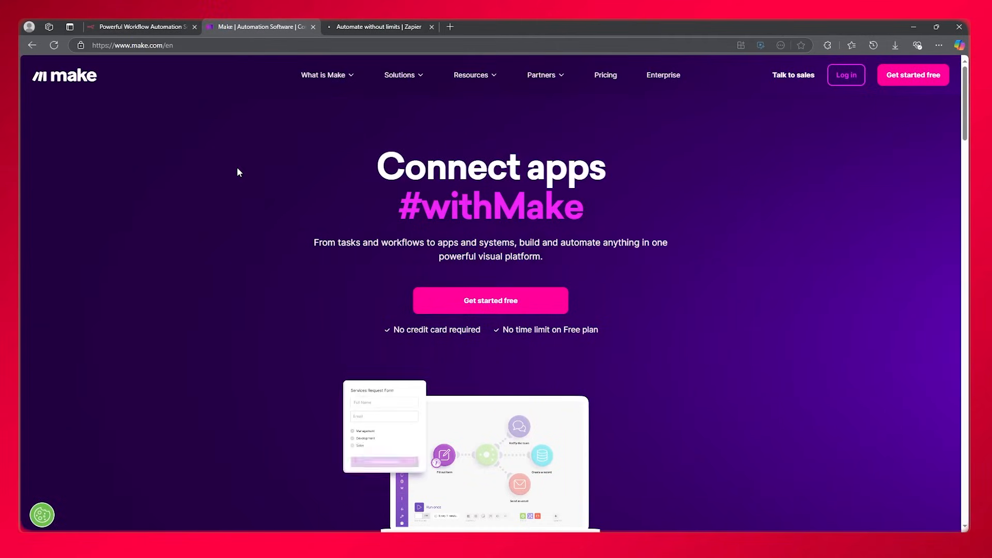
{"action": "left_click", "coordinate": [378, 27]}
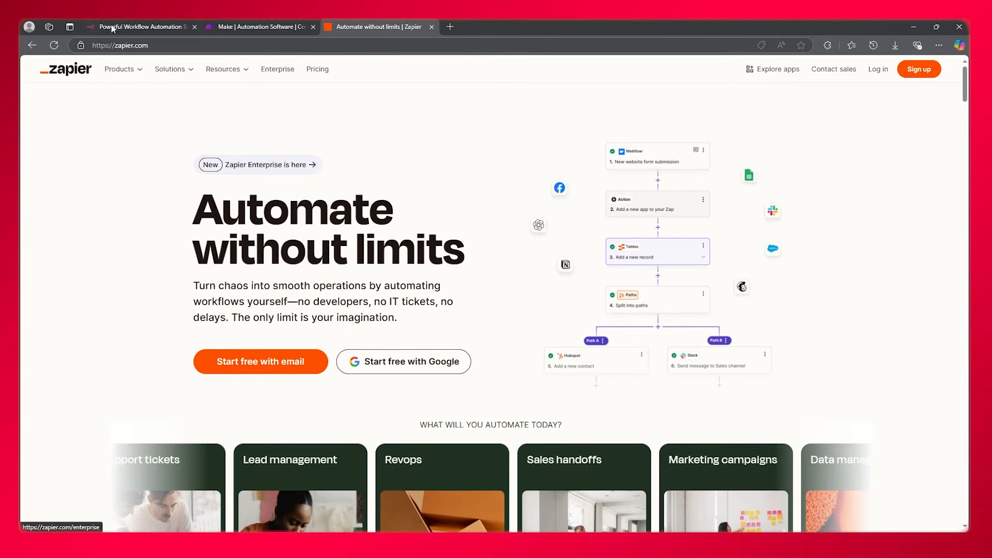
{"action": "left_click", "coordinate": [140, 27]}
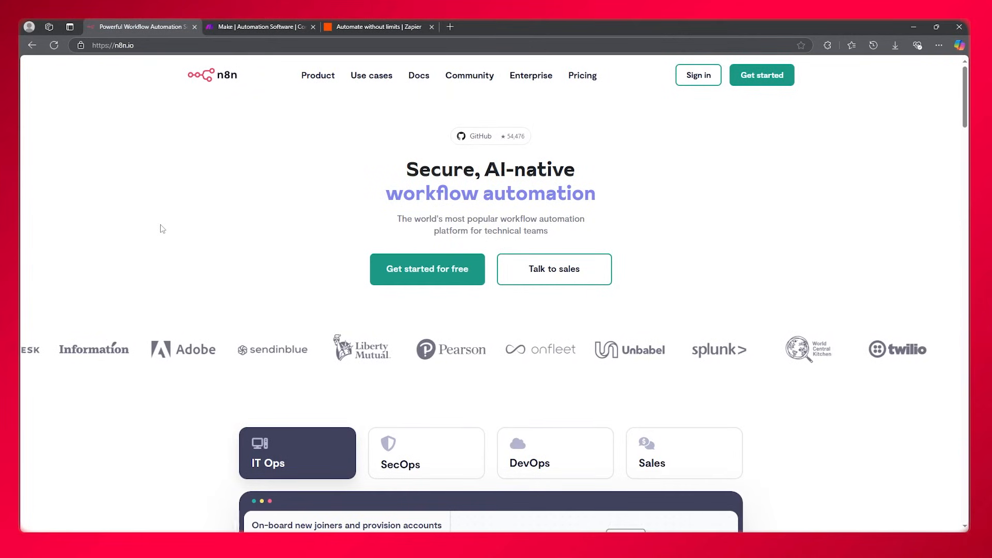
{"action": "scroll", "scroll_direction": "down", "scroll_amount": 3}
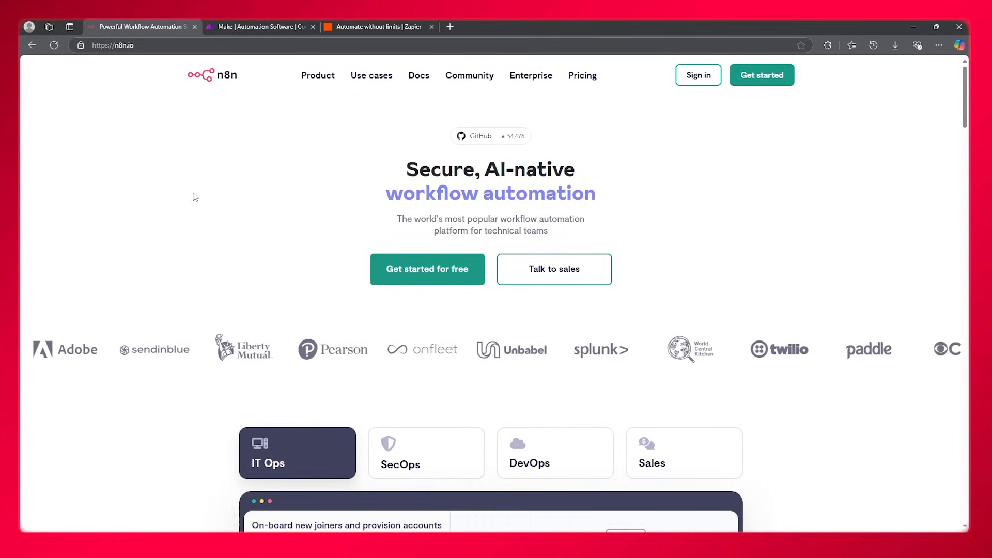
{"action": "left_click", "coordinate": [376, 27]}
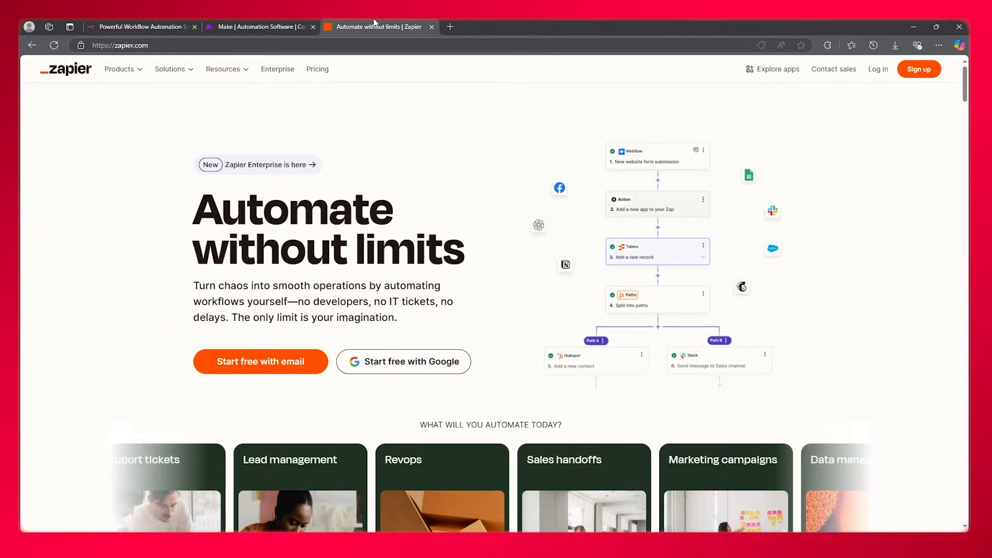
{"action": "left_click", "coordinate": [259, 27]}
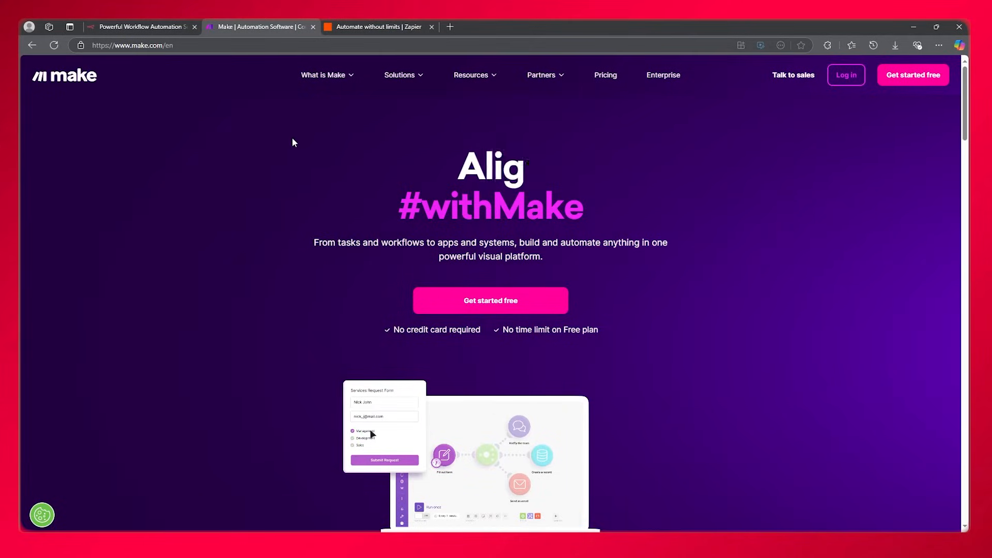
Browse Make's homepage down to its trusted-by logos and product video, with a glance at n8n.
{"action": "scroll", "scroll_direction": "down", "scroll_amount": 3}
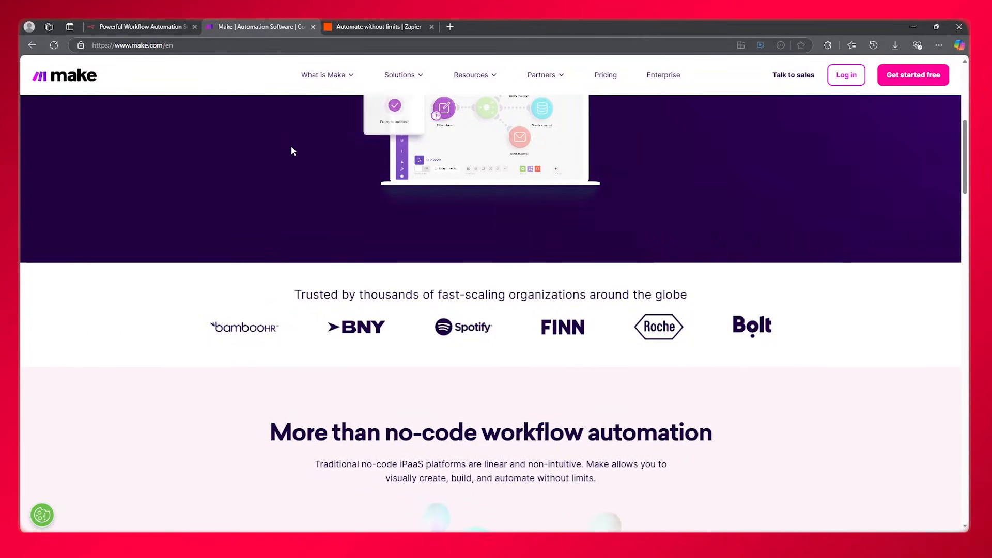
{"action": "left_click", "coordinate": [140, 27]}
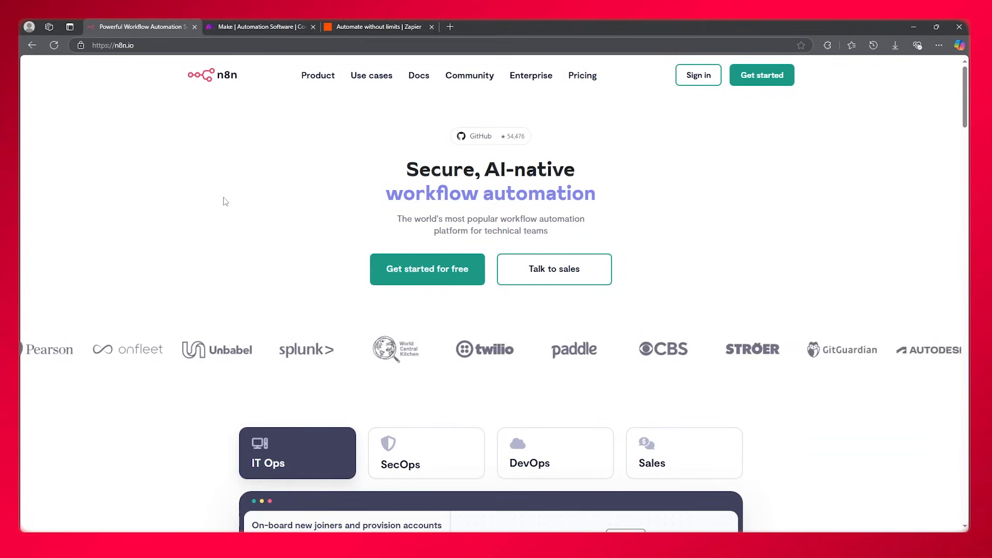
{"action": "left_click", "coordinate": [262, 27]}
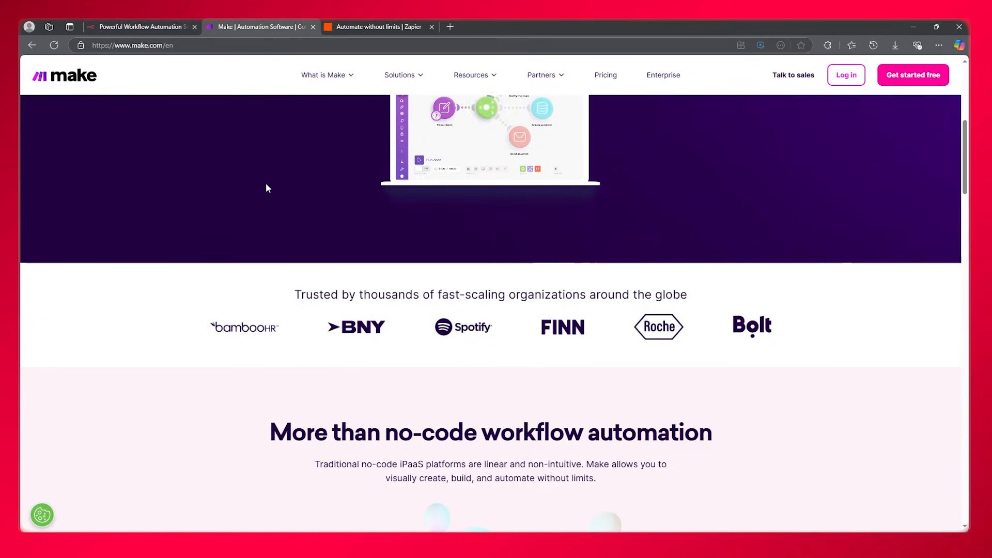
{"action": "scroll", "scroll_direction": "down", "scroll_amount": 3}
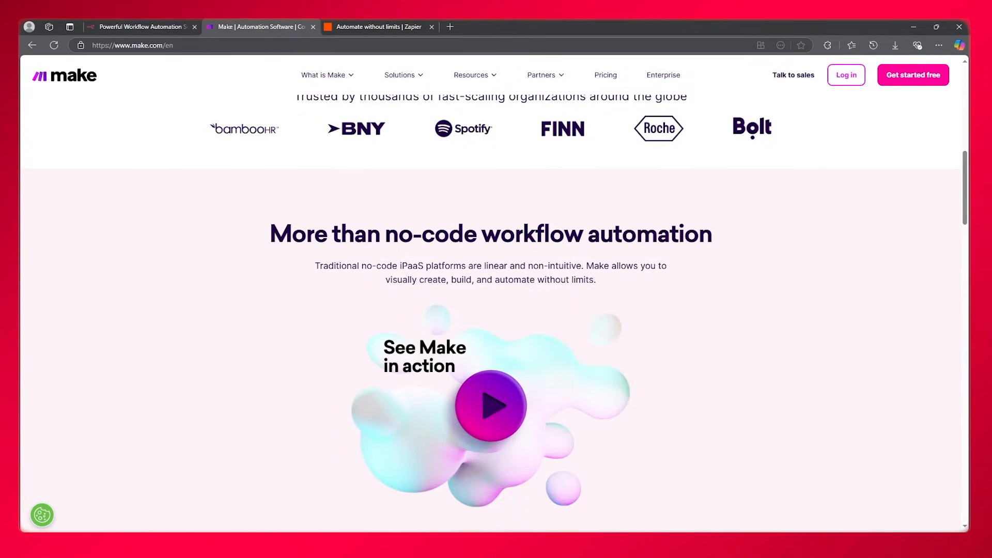
Review Zapier's automation use-case cards, then return to the n8n homepage.
{"action": "left_click", "coordinate": [378, 27]}
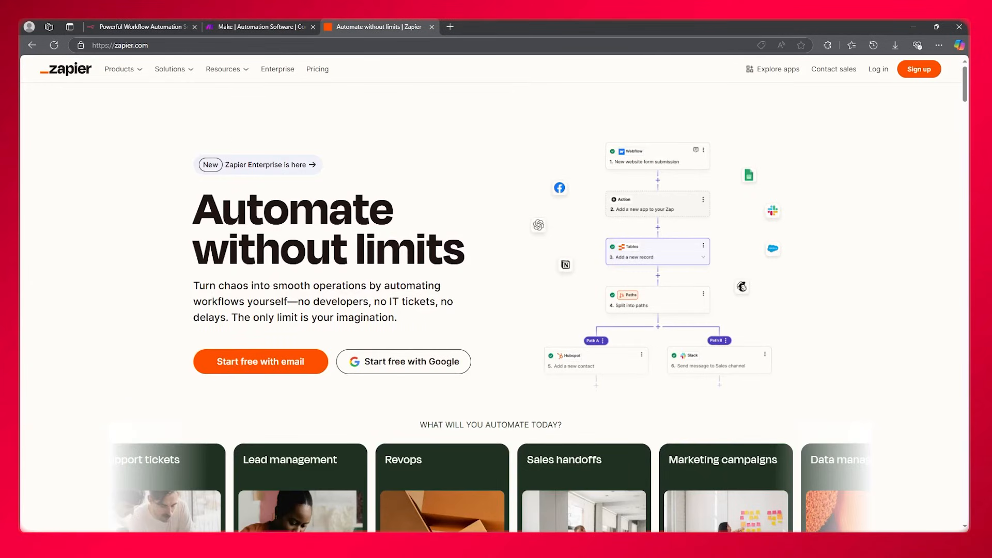
{"action": "scroll", "scroll_direction": "down", "scroll_amount": 3}
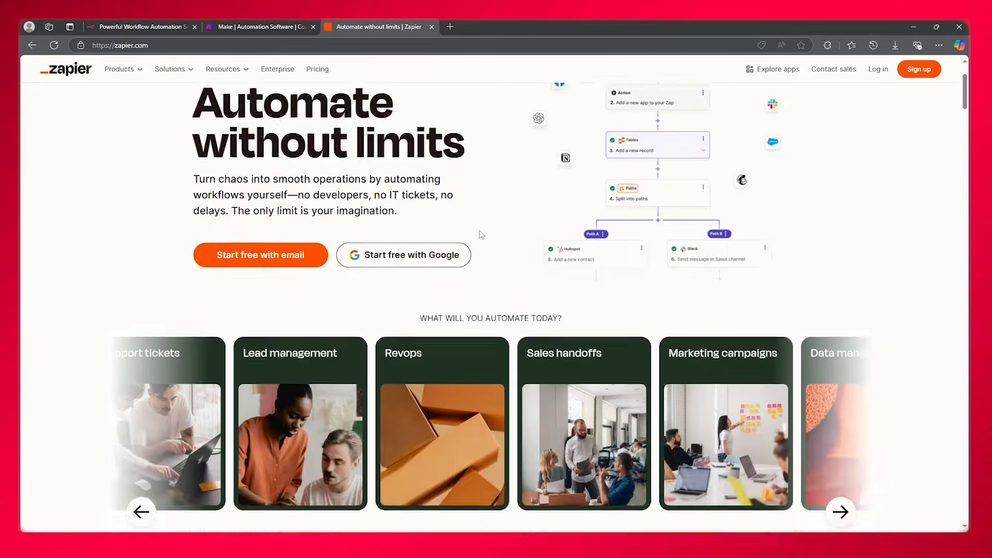
{"action": "left_click", "coordinate": [140, 27]}
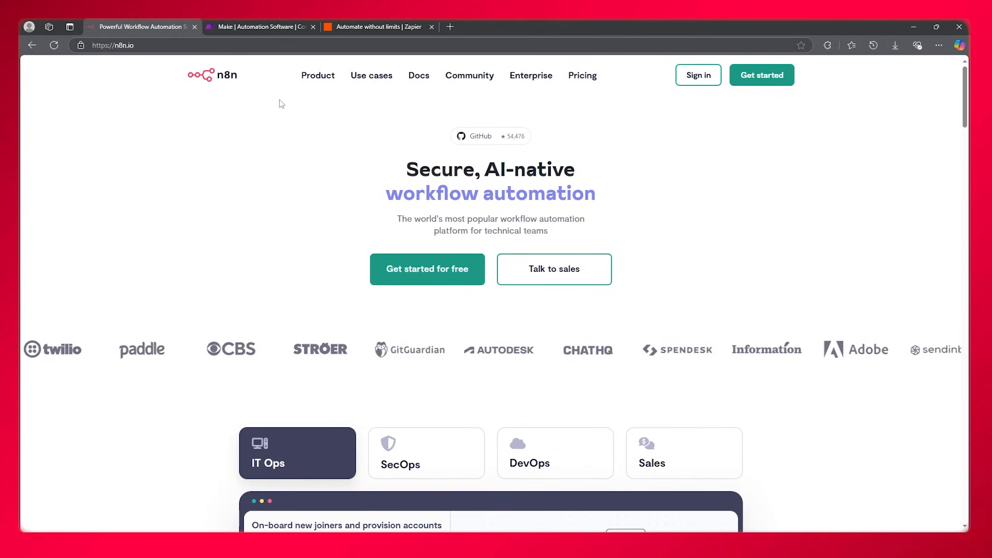
{"action": "left_click", "coordinate": [259, 27]}
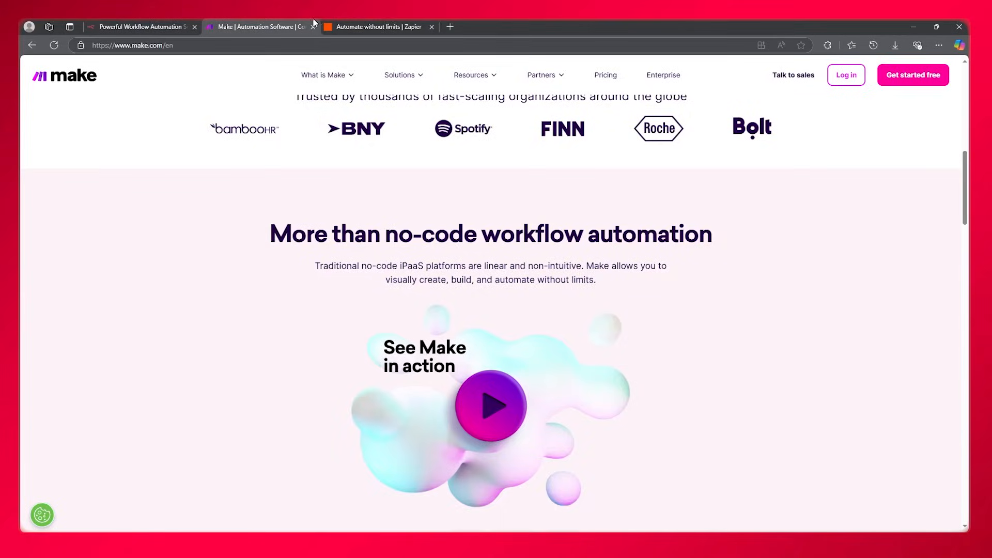
{"action": "left_click", "coordinate": [375, 27]}
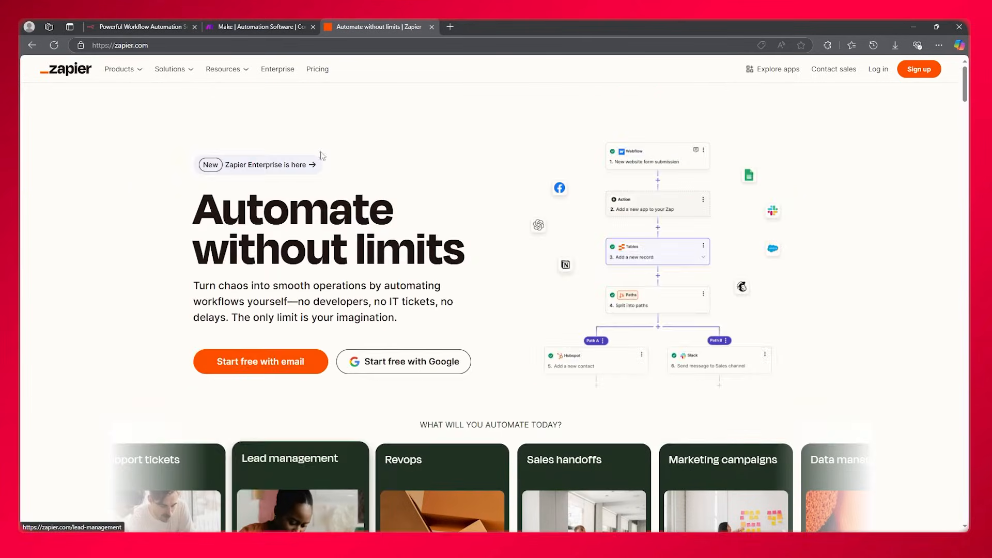
{"action": "left_click", "coordinate": [140, 27]}
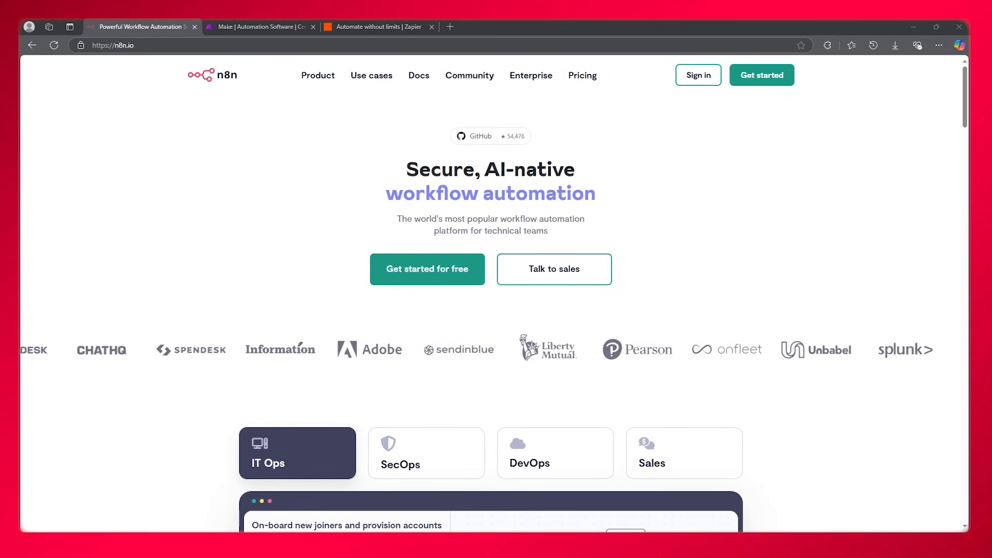
{"action": "left_click", "coordinate": [376, 27]}
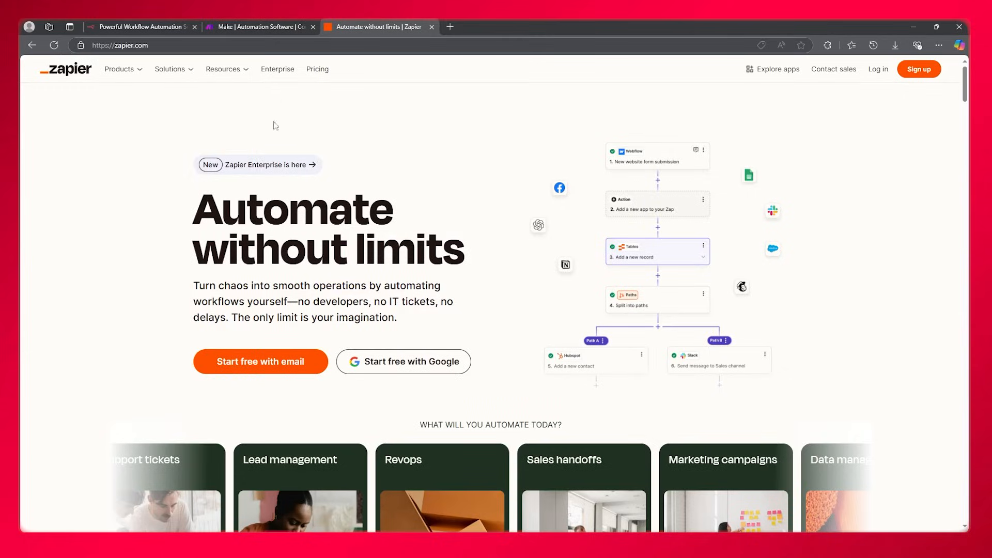
{"action": "mouse_move", "coordinate": [203, 165]}
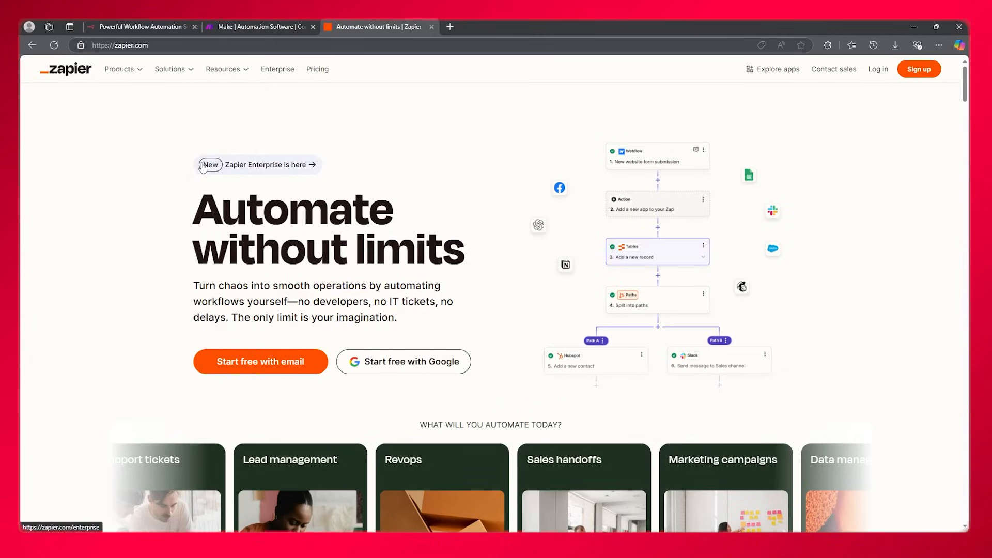
{"action": "left_click", "coordinate": [259, 26]}
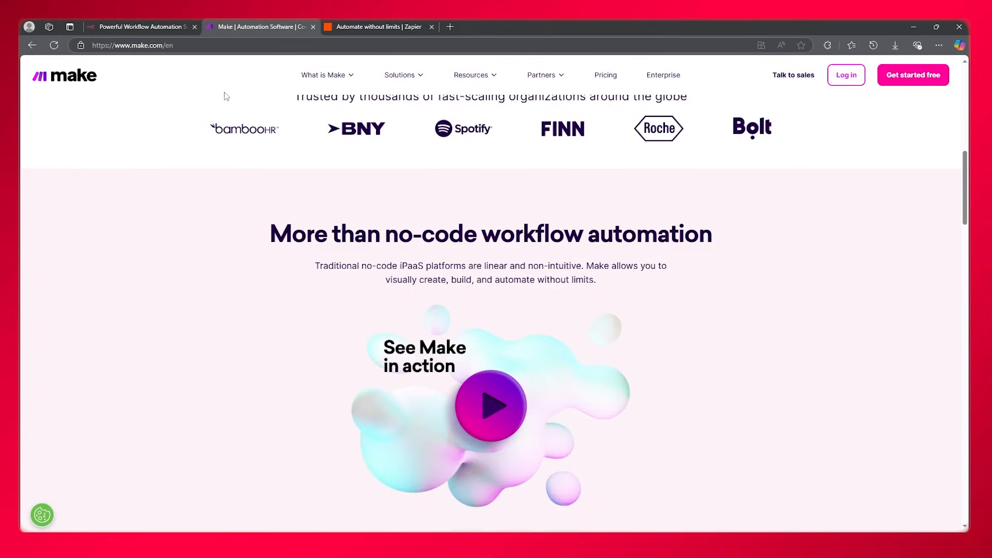
{"action": "mouse_move", "coordinate": [226, 125]}
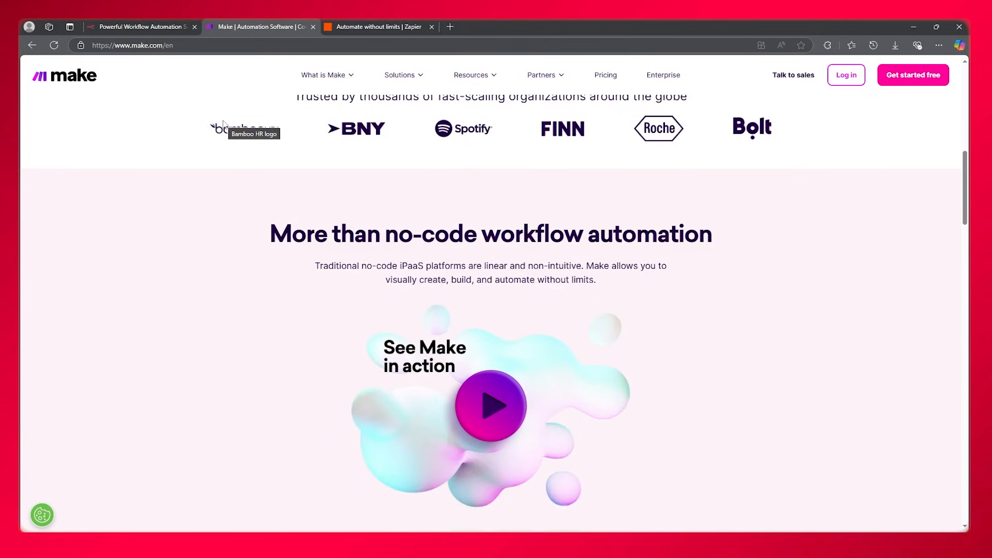
{"action": "mouse_move", "coordinate": [181, 126]}
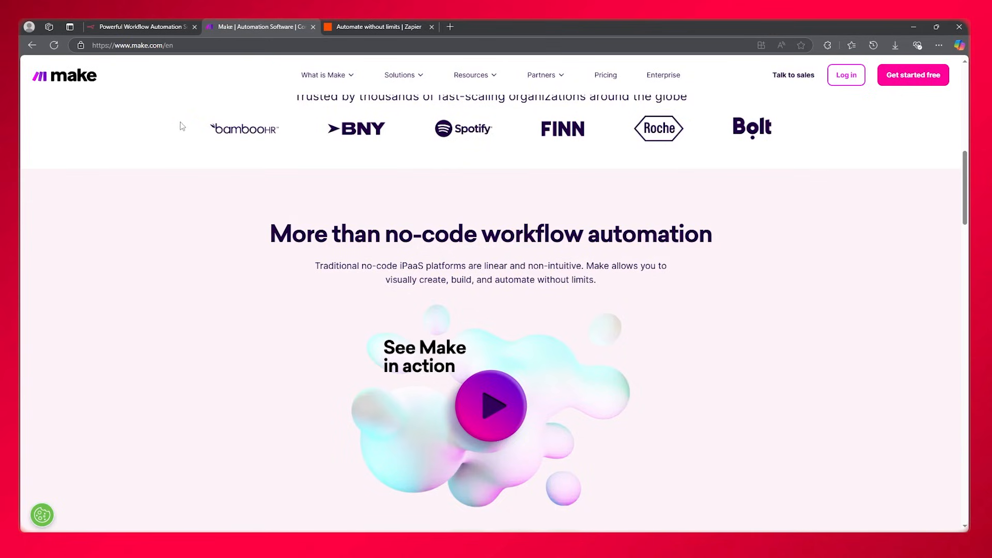
{"action": "left_click", "coordinate": [139, 26]}
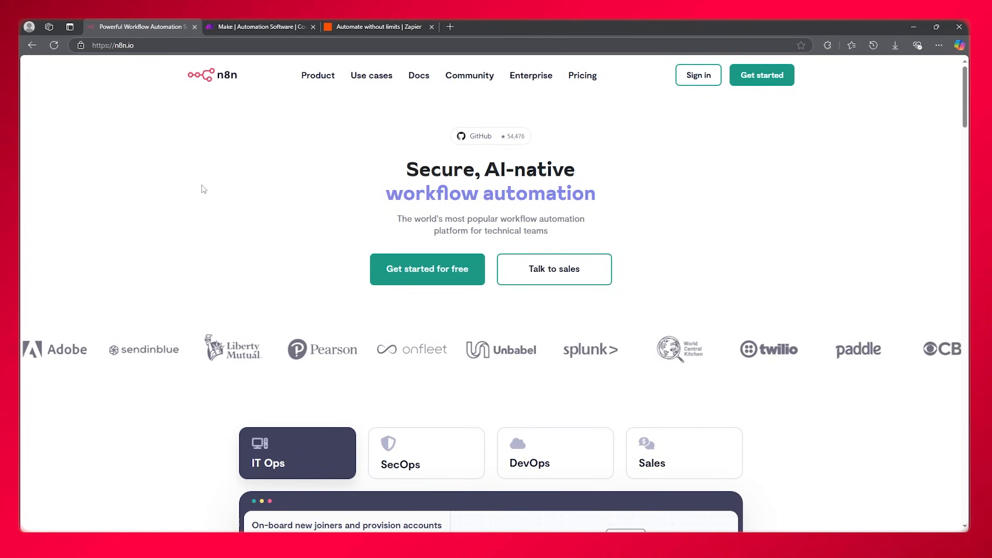
View n8n's IT Ops workflow example and Make's 'What is Make' product links, then show Zapier's homepage.
{"action": "scroll", "scroll_direction": "down", "scroll_amount": 3}
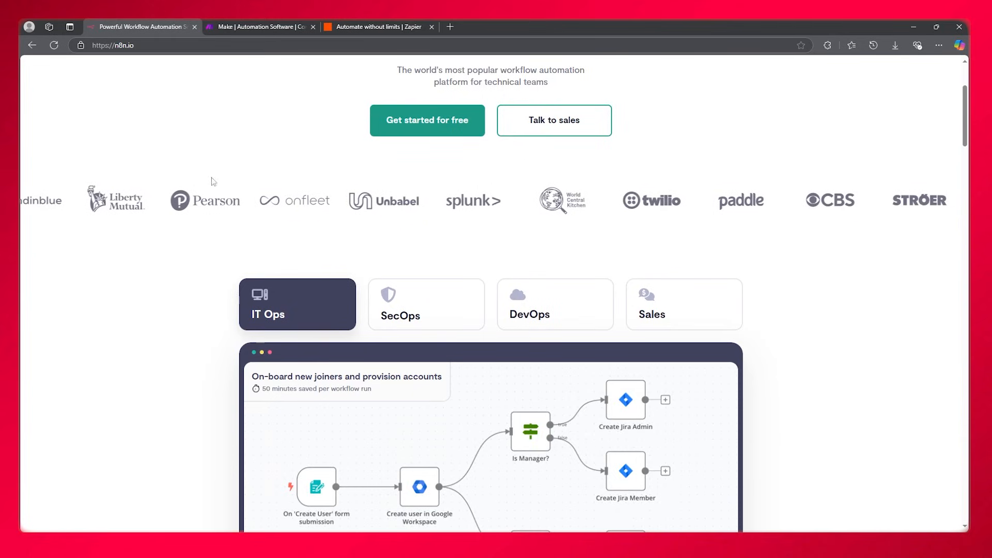
{"action": "left_click", "coordinate": [260, 27]}
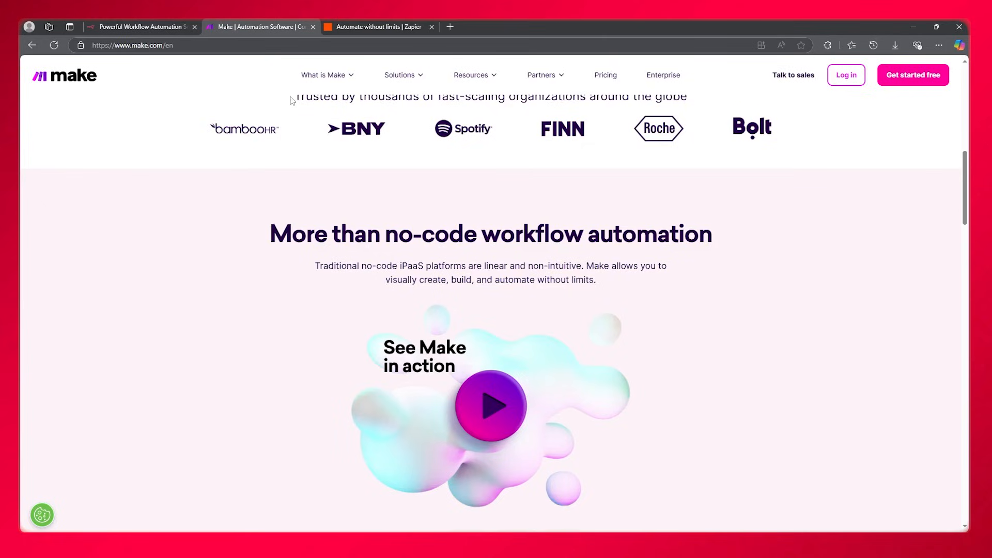
{"action": "left_click", "coordinate": [322, 75]}
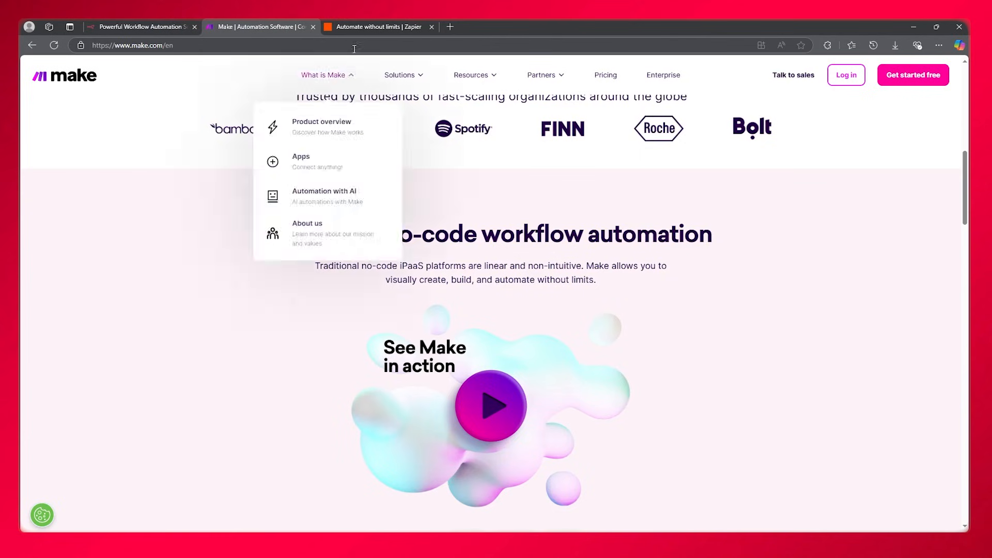
{"action": "left_click", "coordinate": [376, 27]}
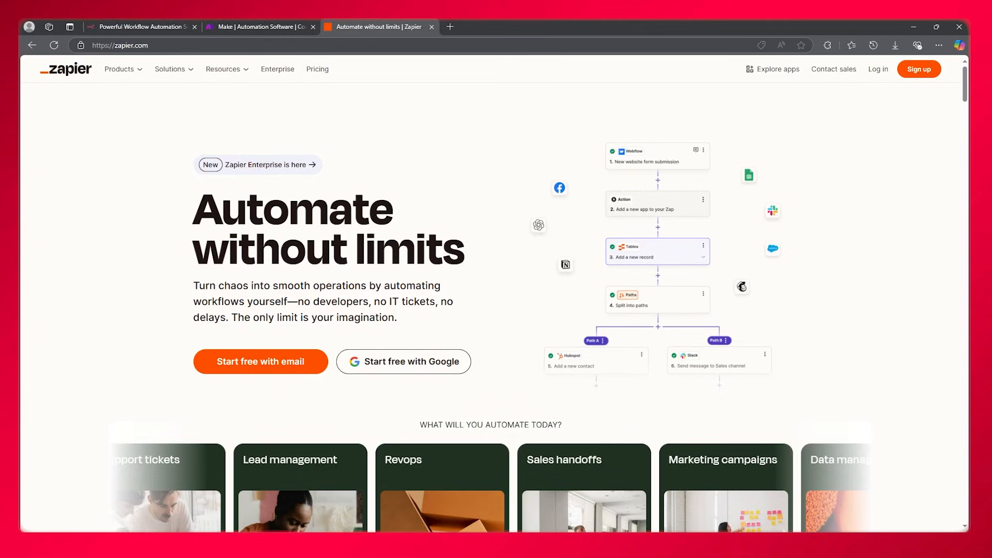
Return to n8n's homepage and bring it back to the top after its IT Ops demo.
{"action": "left_click", "coordinate": [145, 27]}
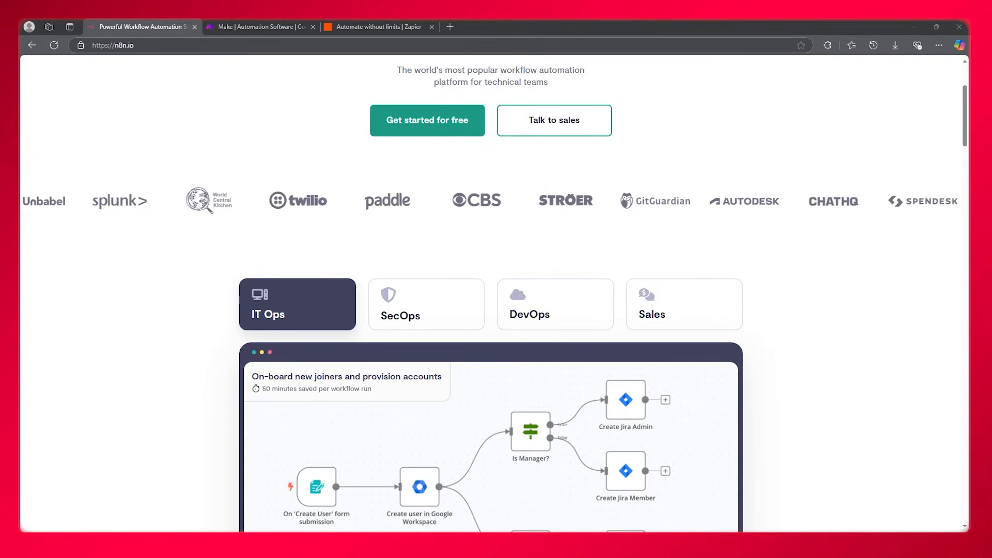
{"action": "scroll", "scroll_direction": "up", "scroll_amount": 3}
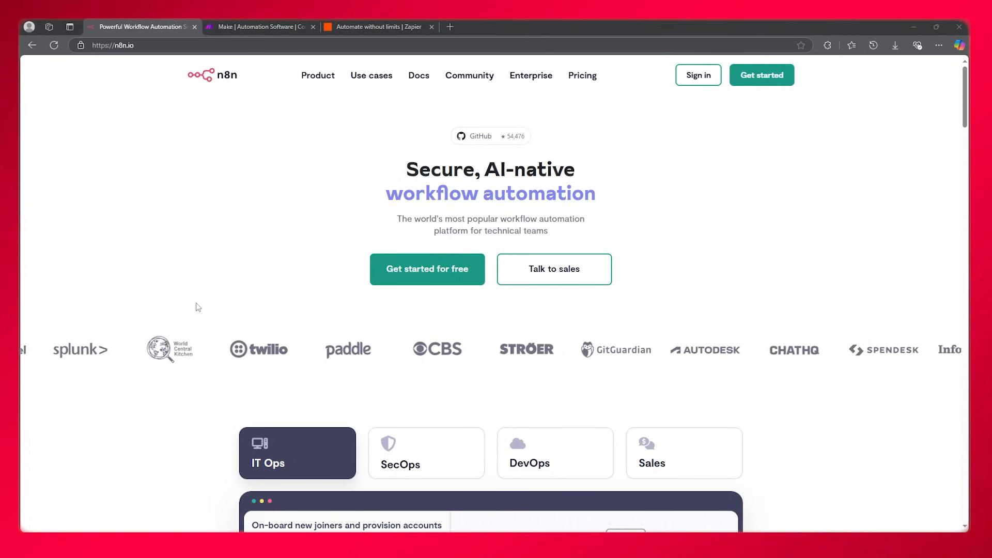